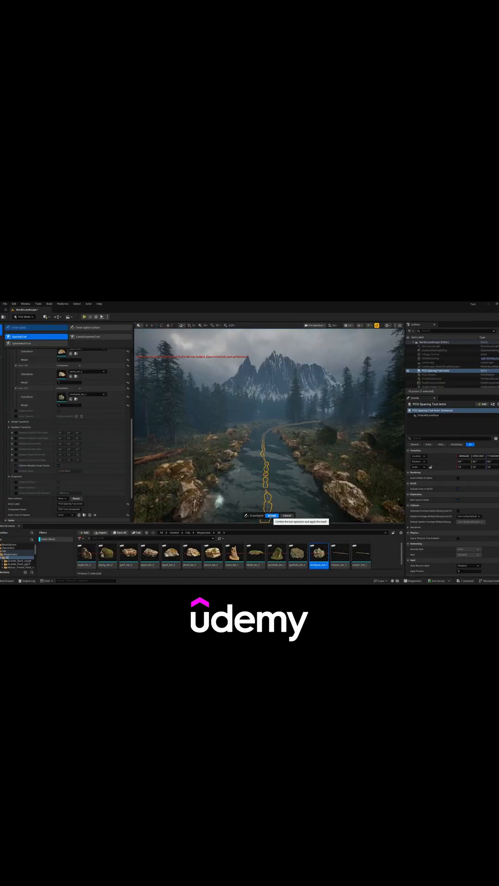
Step: Accept the PCG Spacing Tool result, keeping the traced river spline with rocks along its banks
{"action": "left_click", "coordinate": [272, 516]}
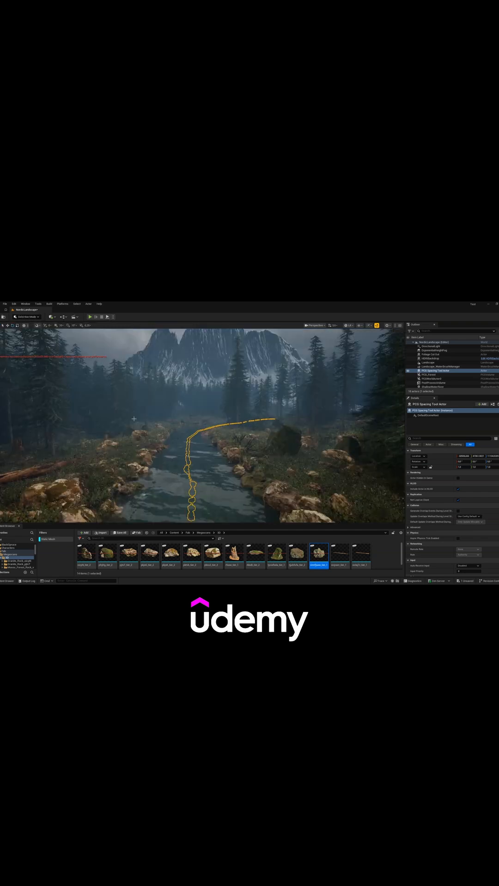